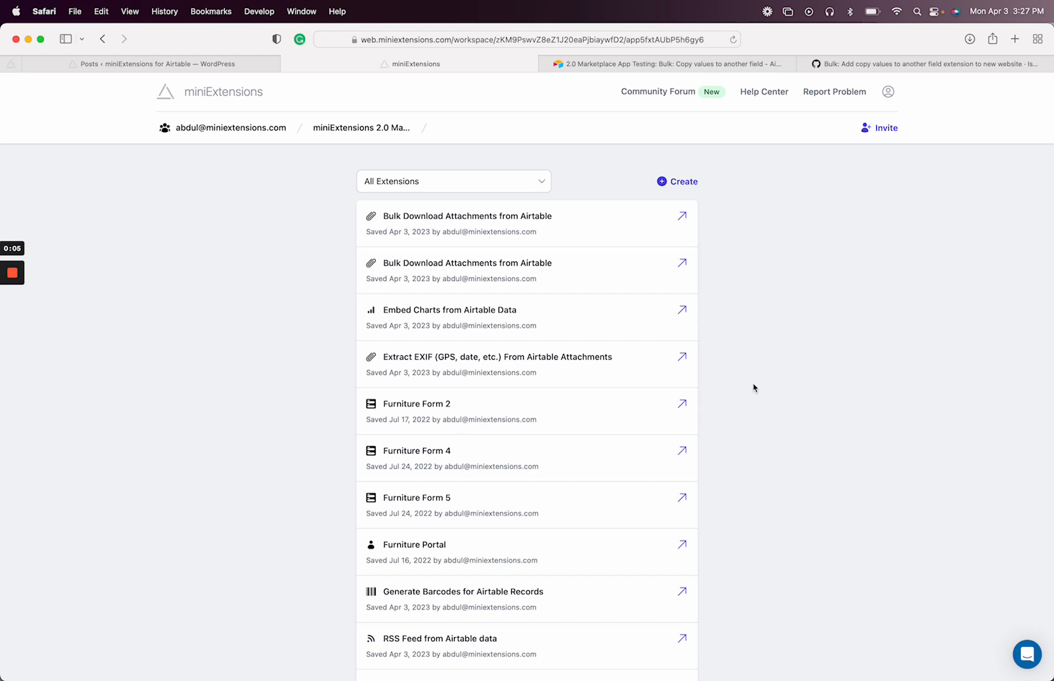
mouse_move(666, 195)
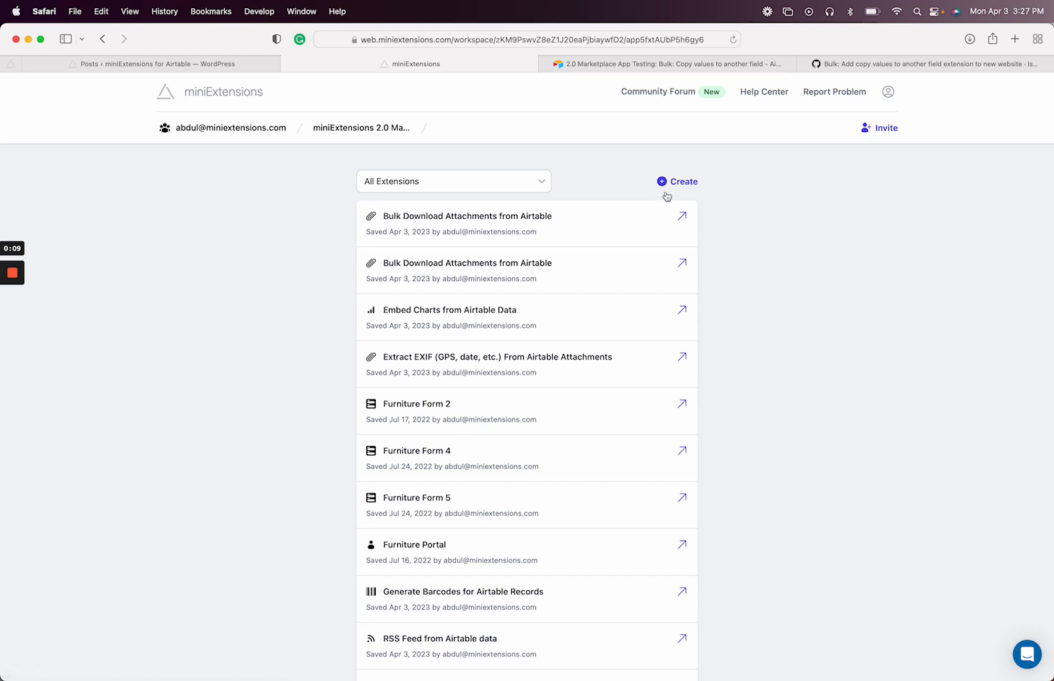
Create a Copy Airtable Value to Another Field extension using the 'Bulk: Copy values to another field' table
click(678, 182)
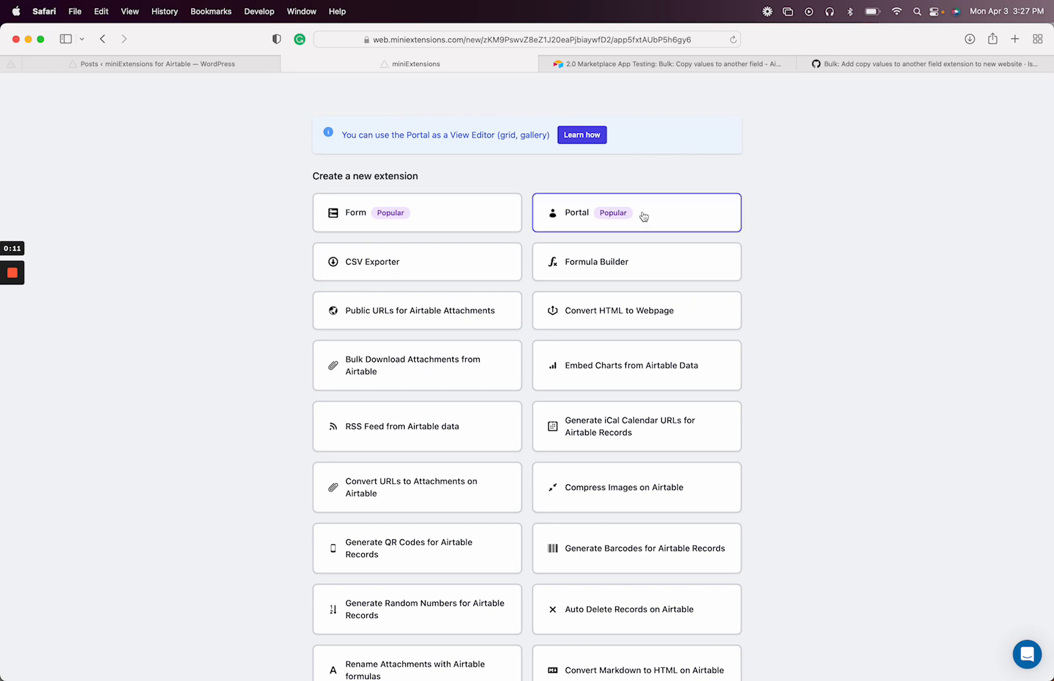
scroll(down, 3)
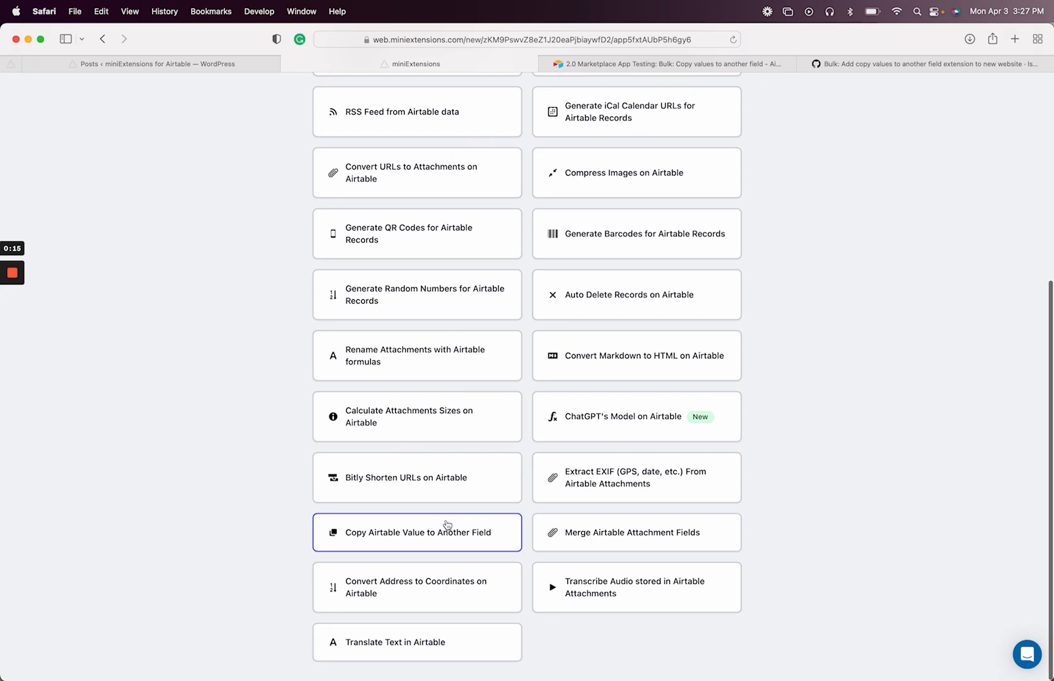
click(417, 532)
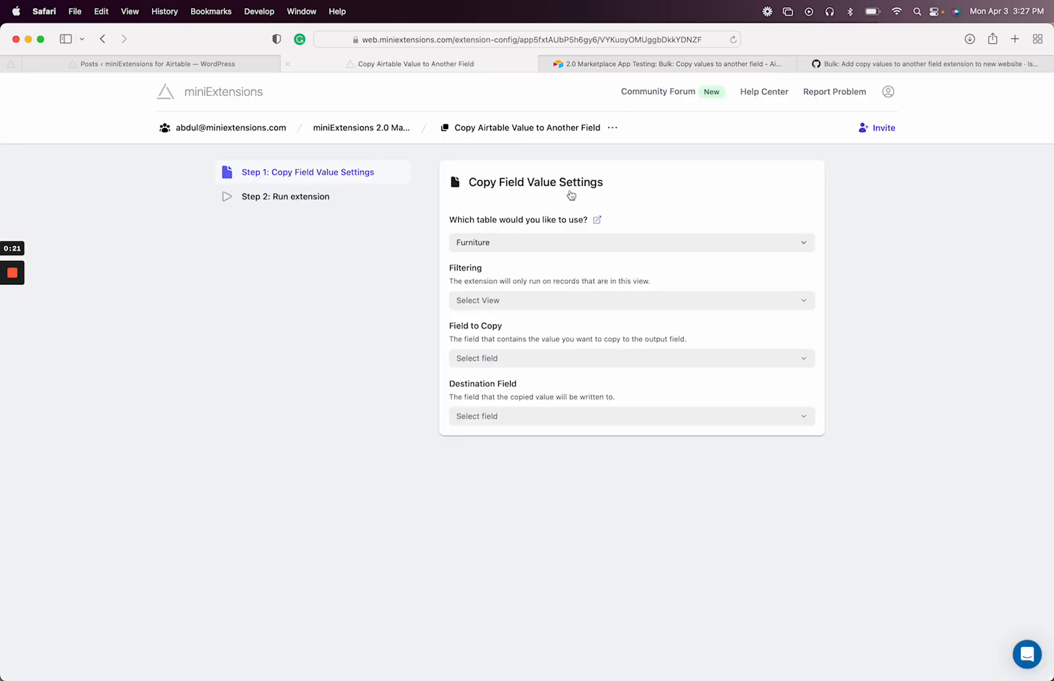
text(copy)
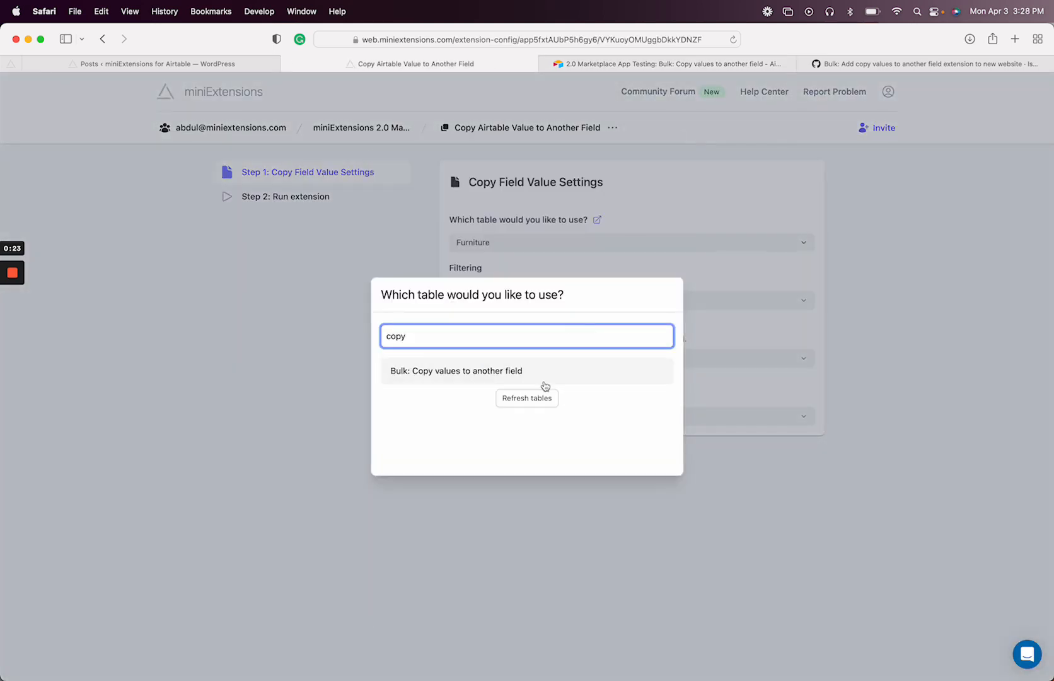
click(457, 370)
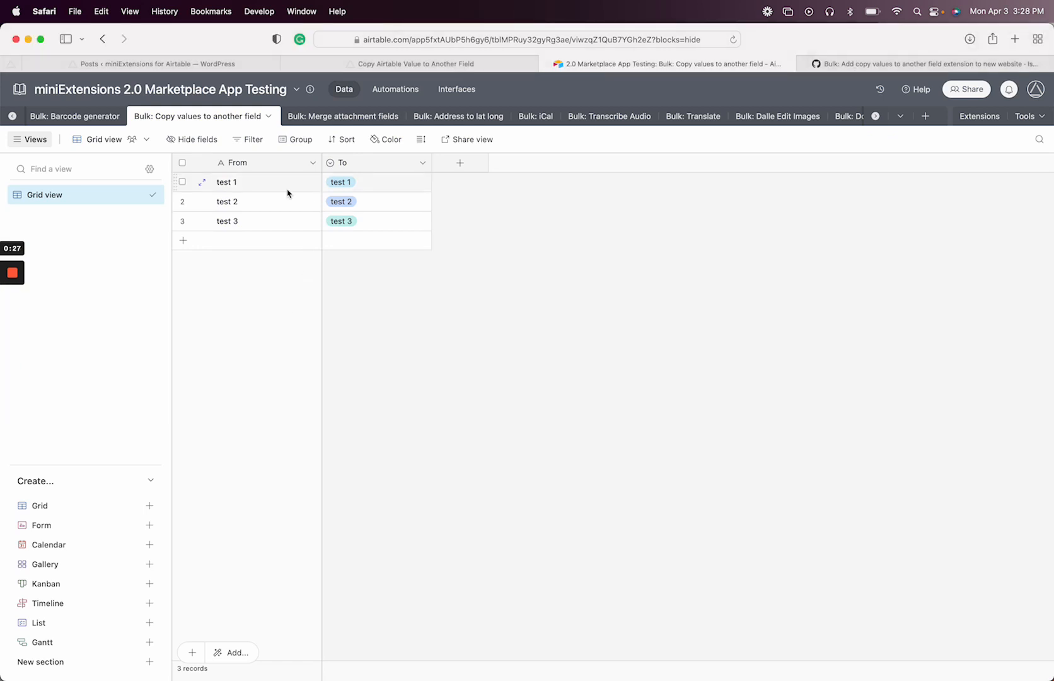
Check the test 1–3 entries in the Airtable From and To columns
click(226, 182)
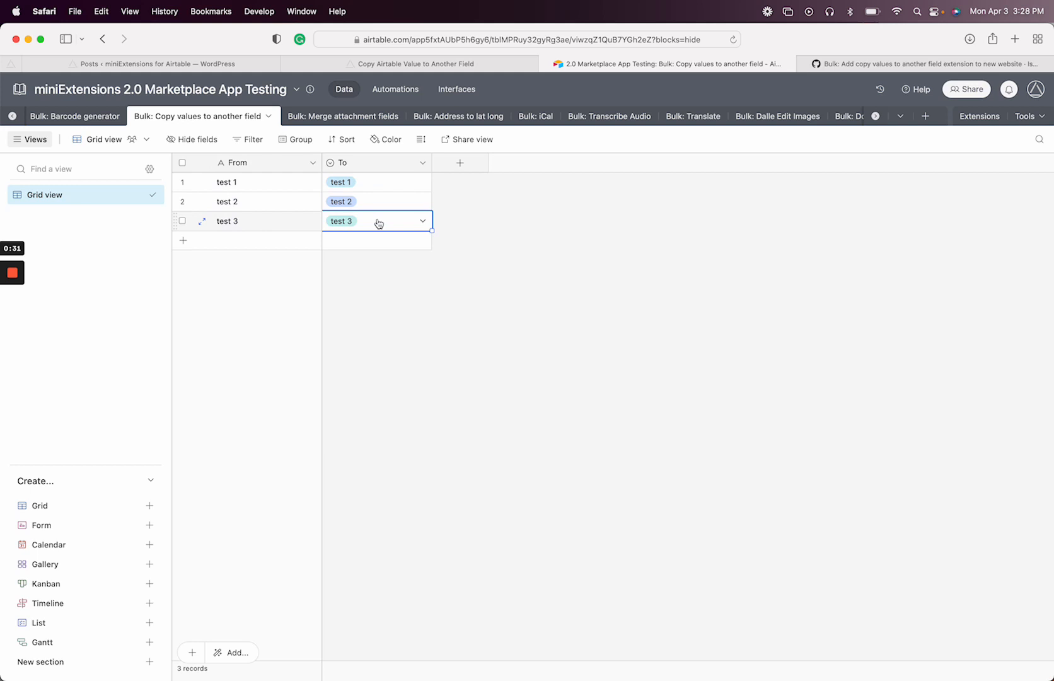
click(249, 201)
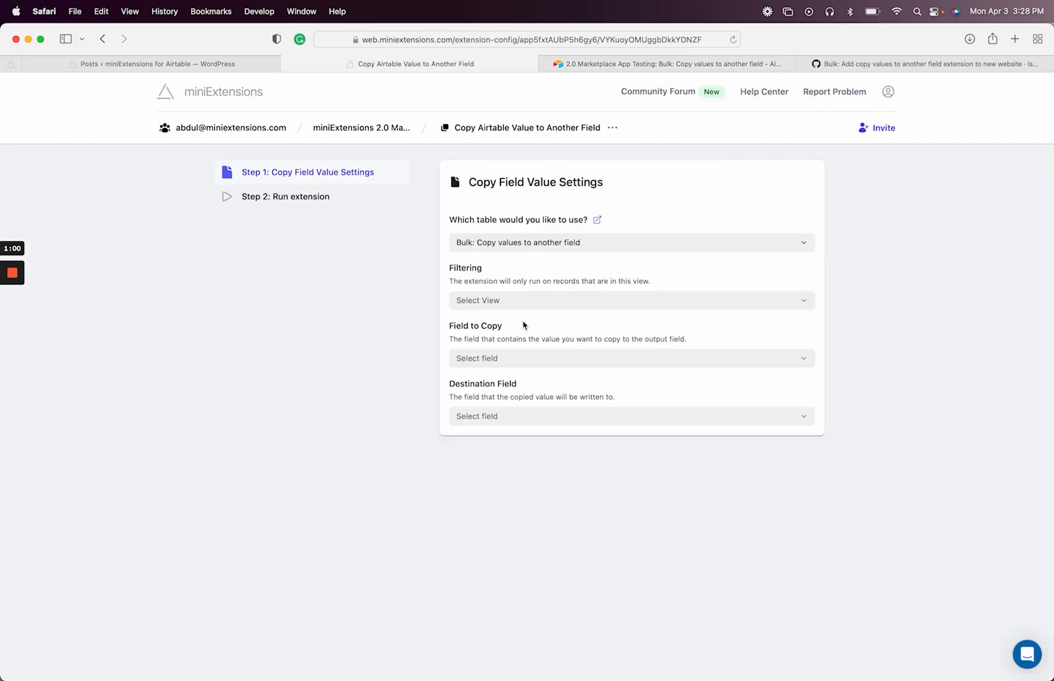
Set Field to Copy to From and Destination Field to To
double_click(475, 325)
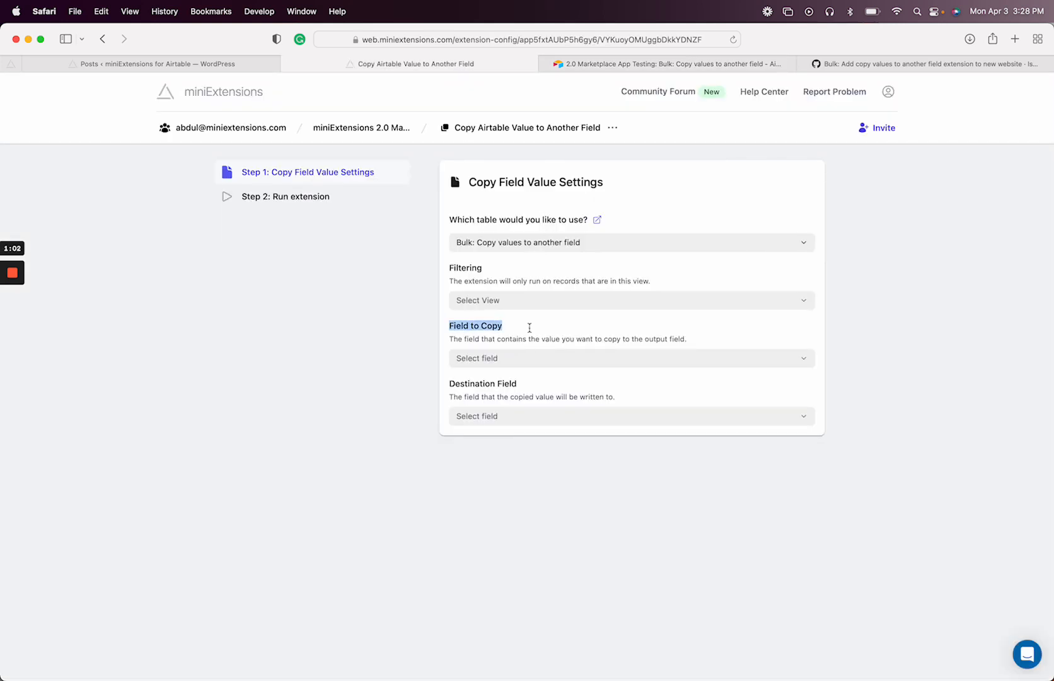
click(629, 358)
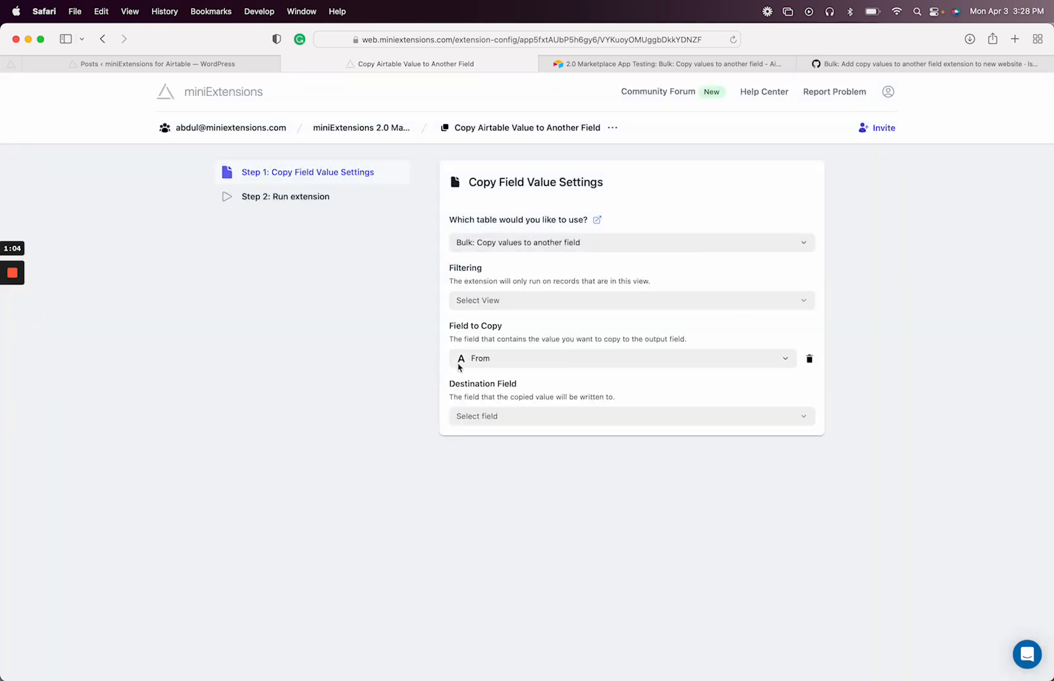
click(630, 415)
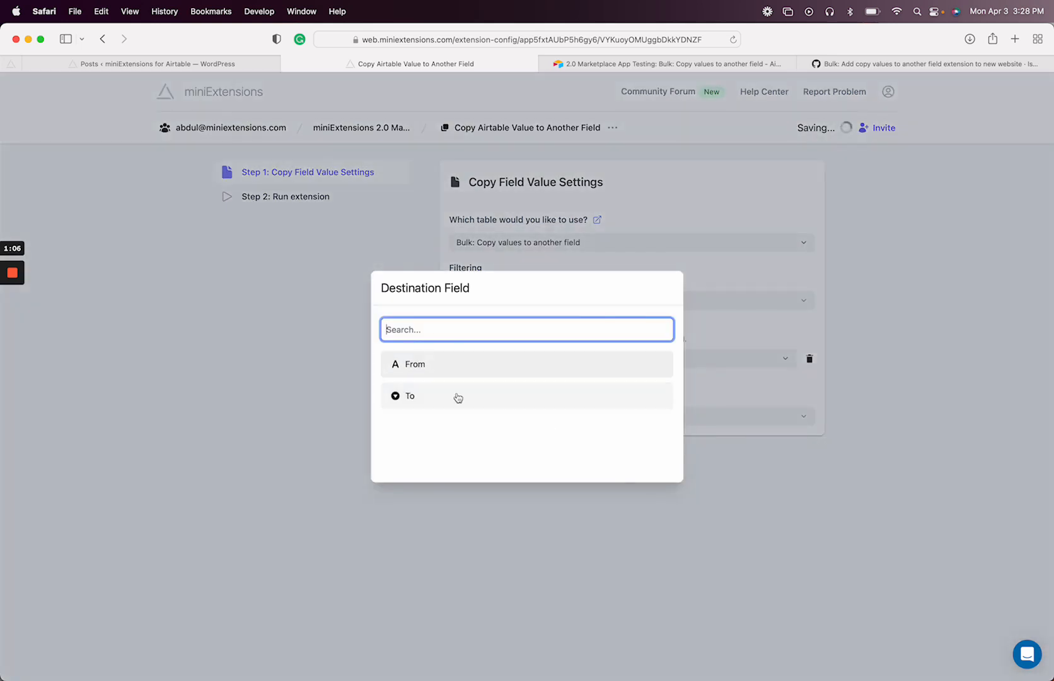
click(410, 396)
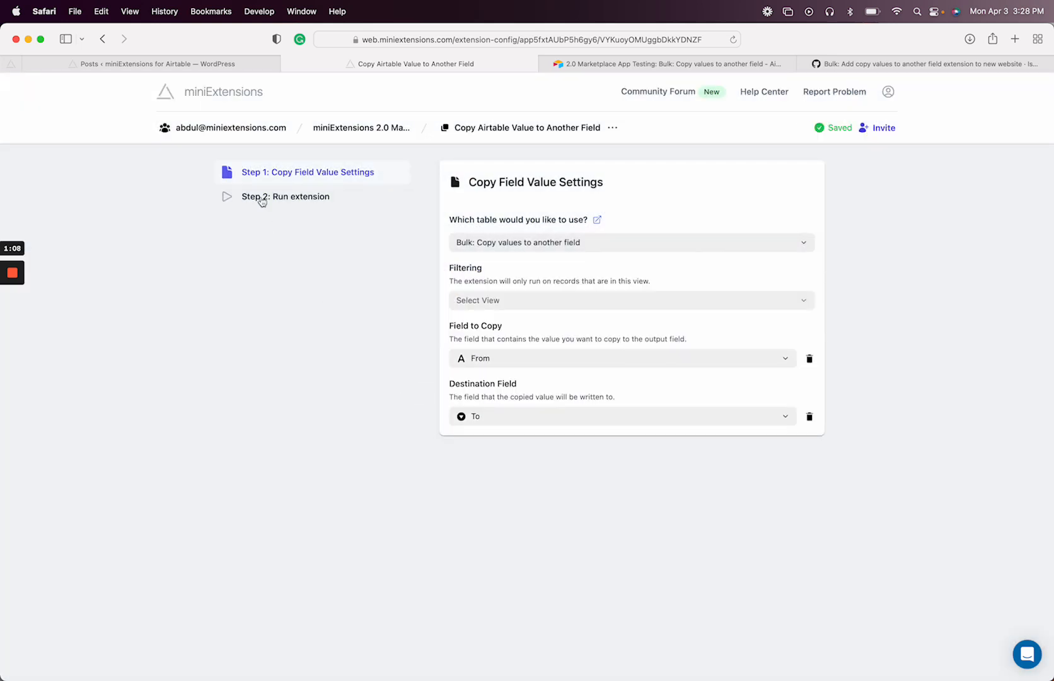
Clear the Airtable To column, run the extension, and check the refilled values
click(285, 196)
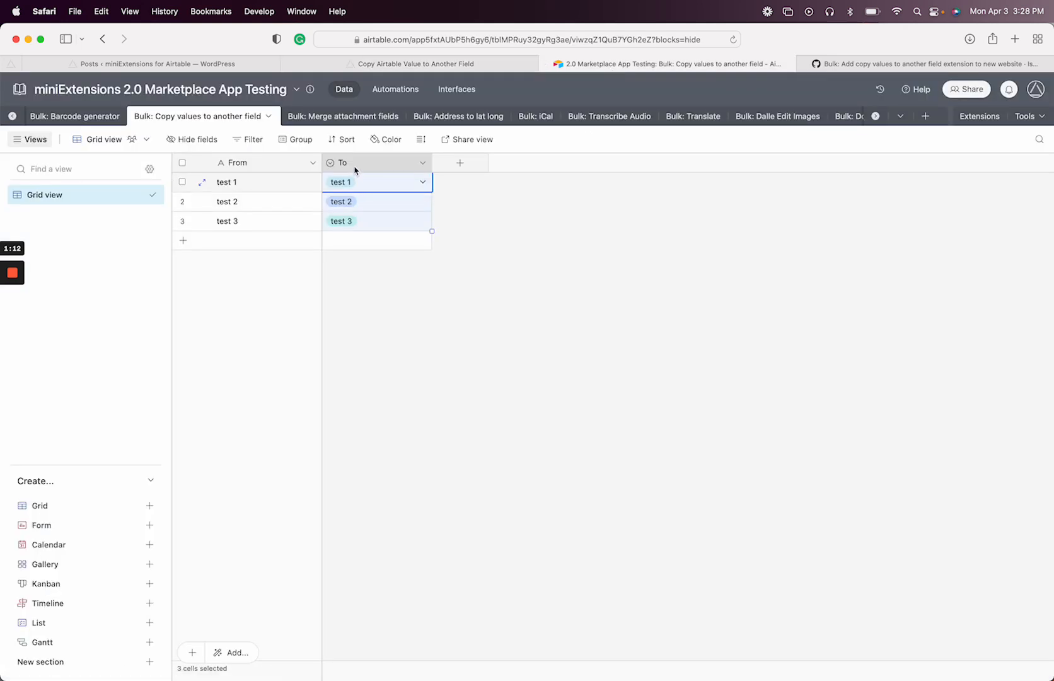
key(Delete)
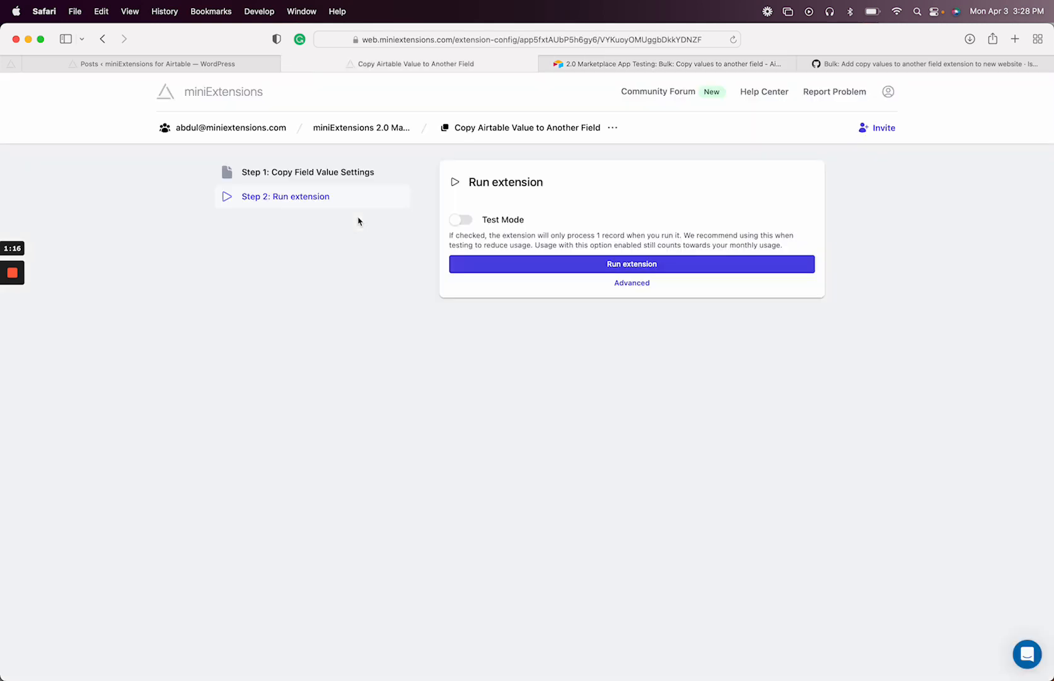
click(630, 264)
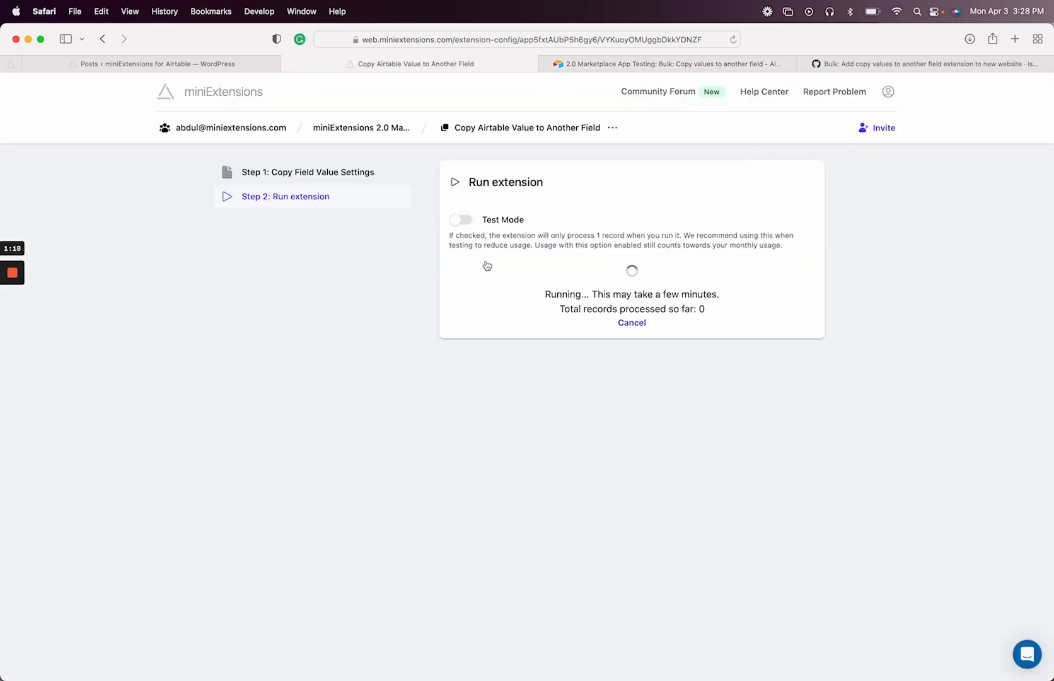
click(665, 64)
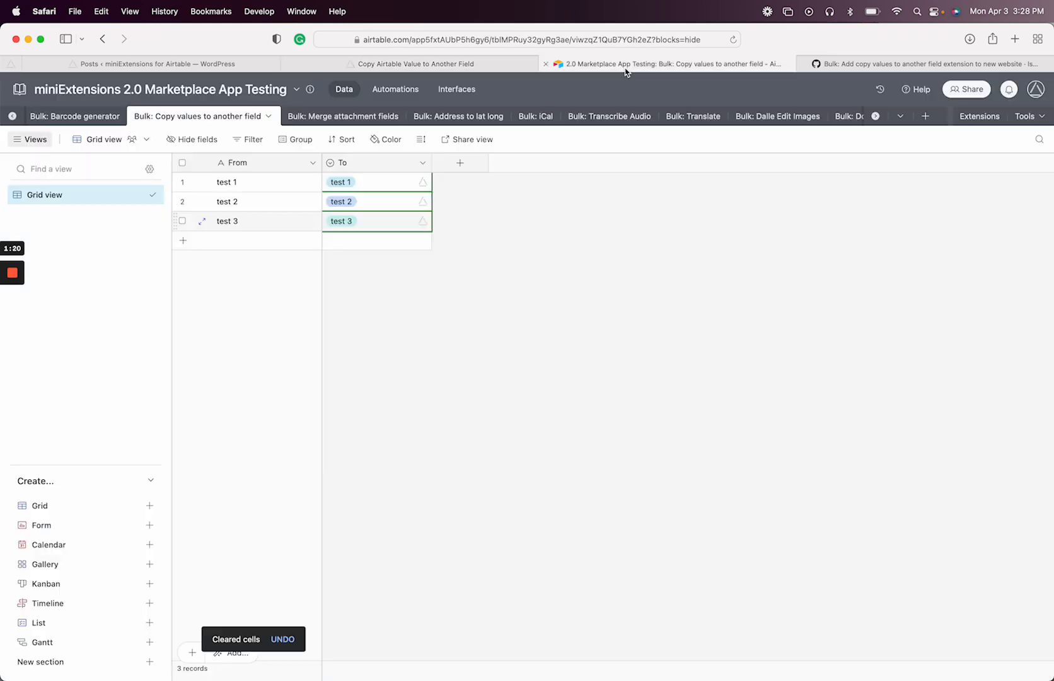